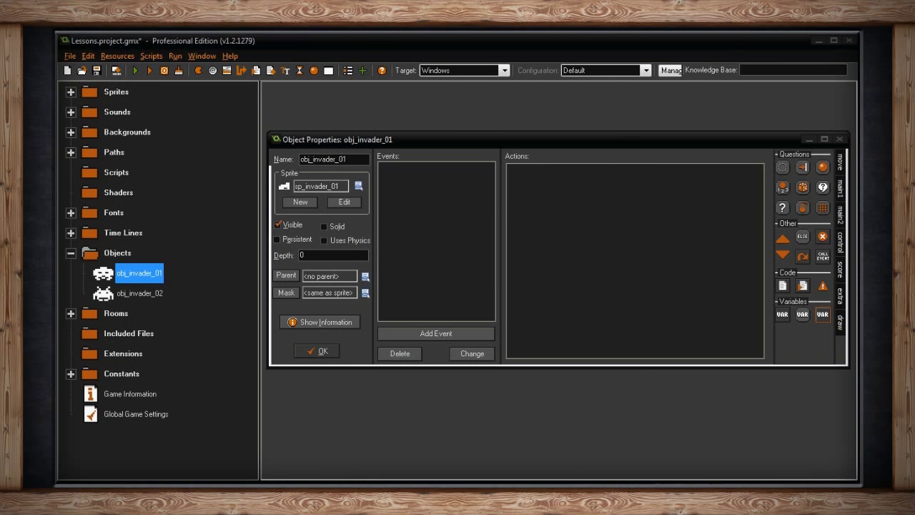
mouse_move(398, 222)
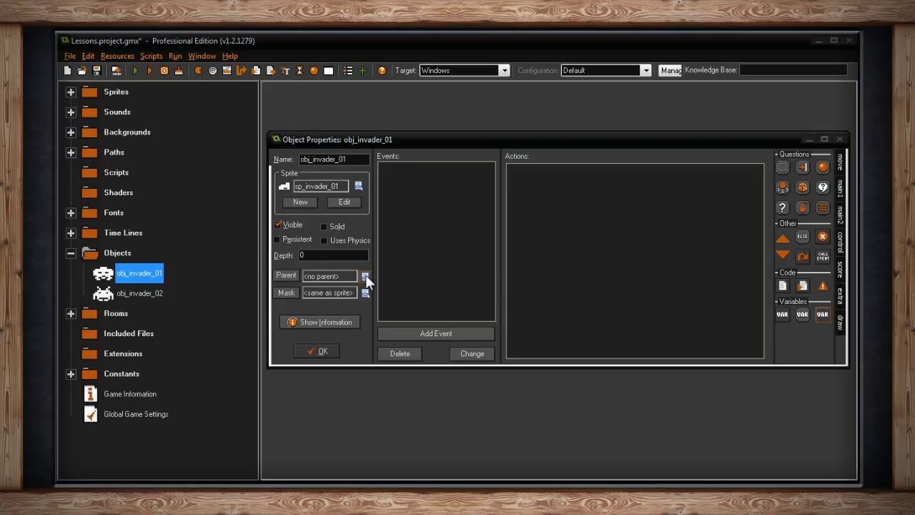
- Look over the available objects and cancel adding an event to obj_invader_01
click(366, 276)
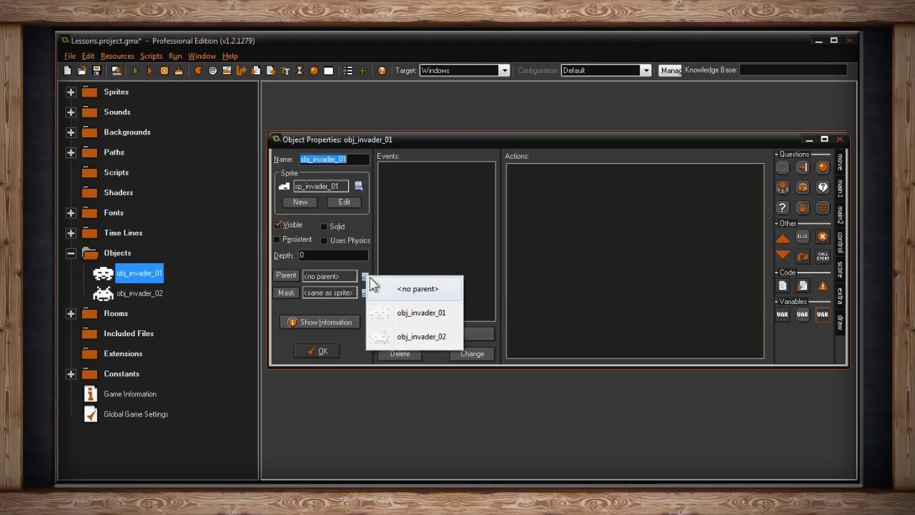
mouse_move(439, 302)
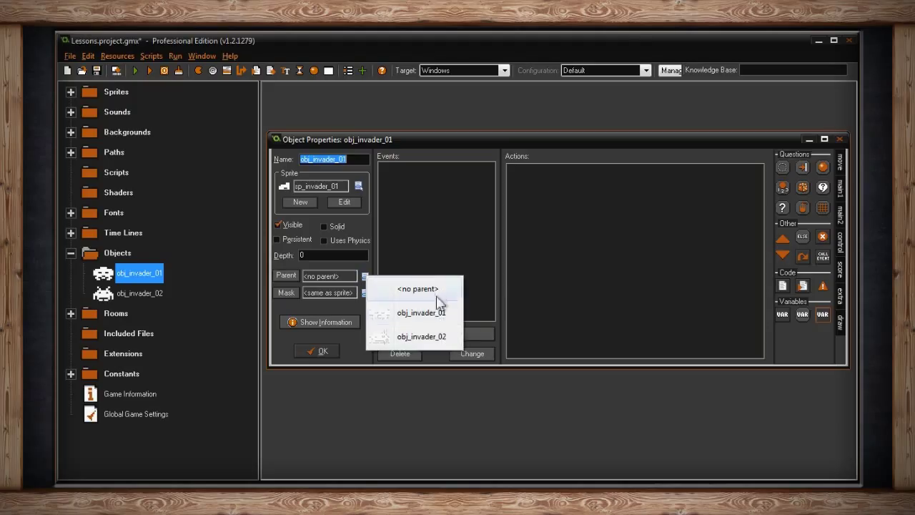
mouse_move(432, 341)
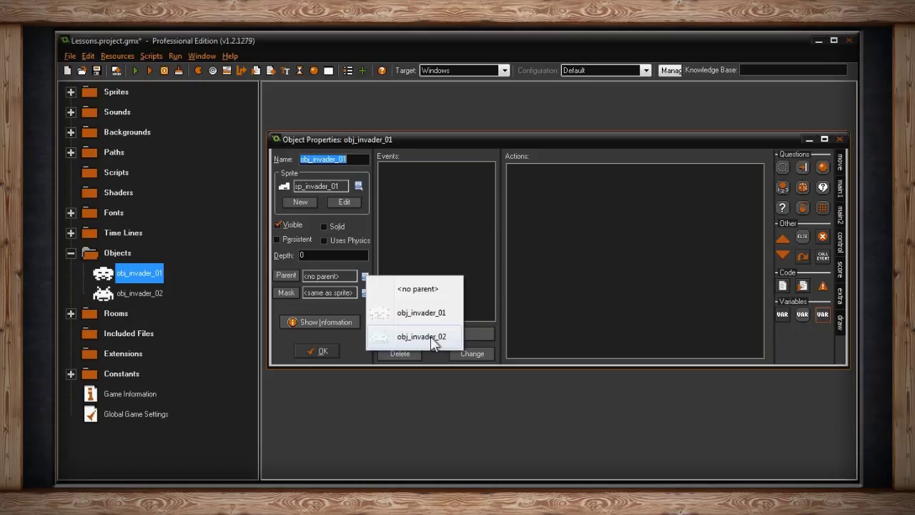
mouse_move(422, 334)
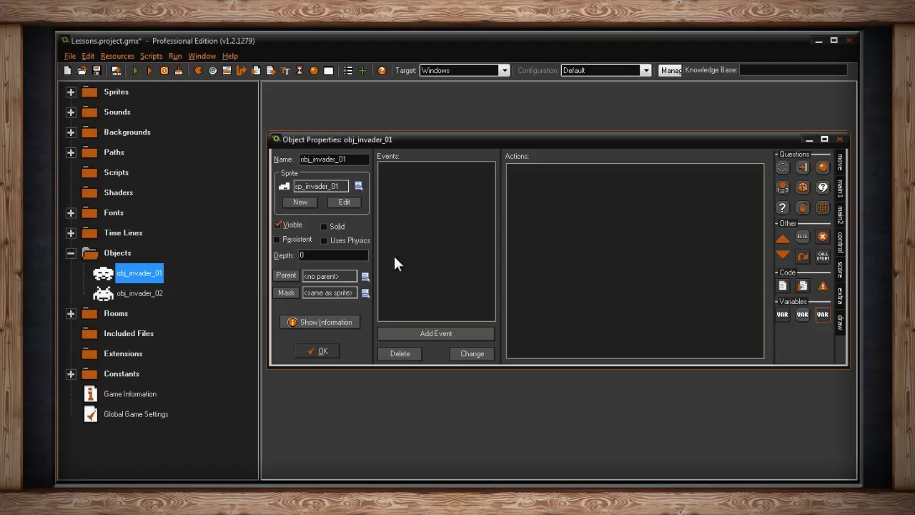
mouse_move(393, 266)
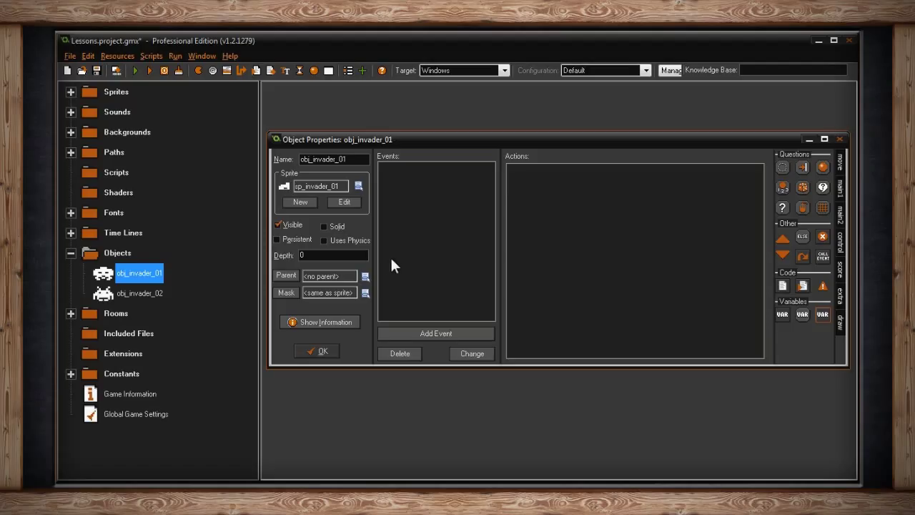
click(140, 293)
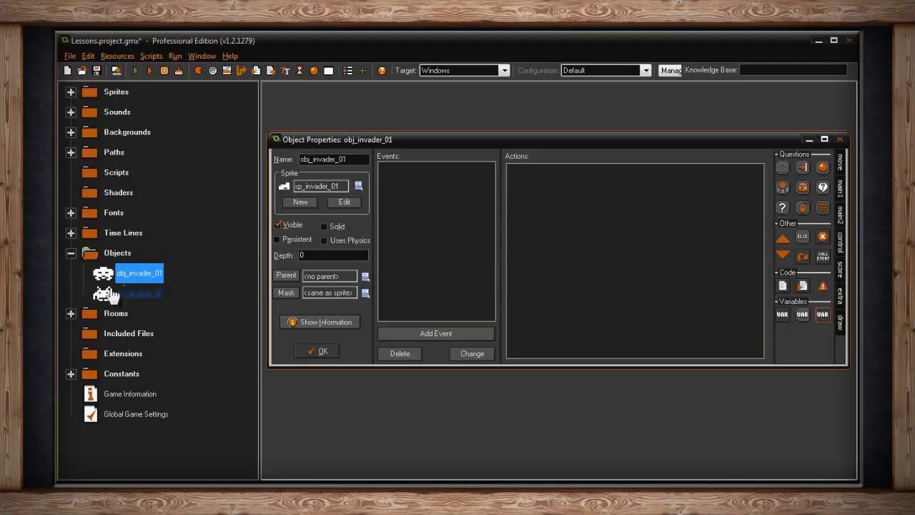
mouse_move(139, 293)
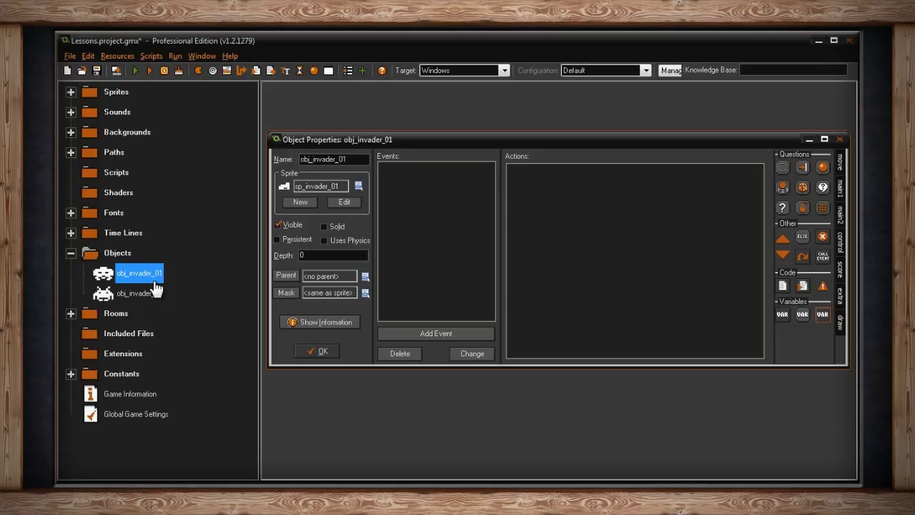
mouse_move(182, 296)
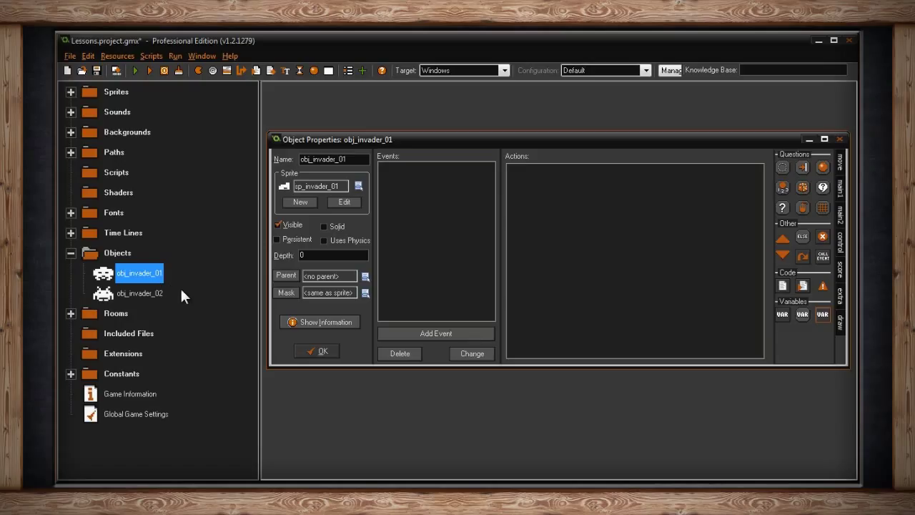
mouse_move(450, 267)
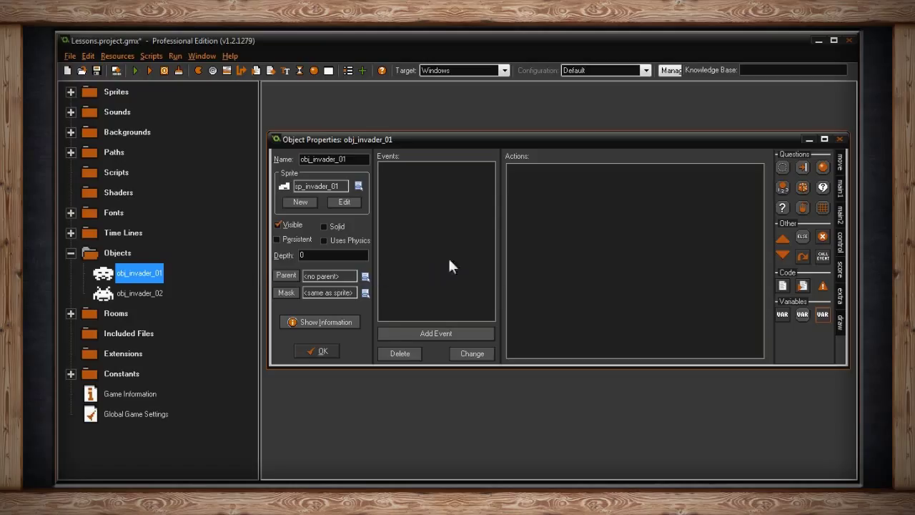
mouse_move(465, 201)
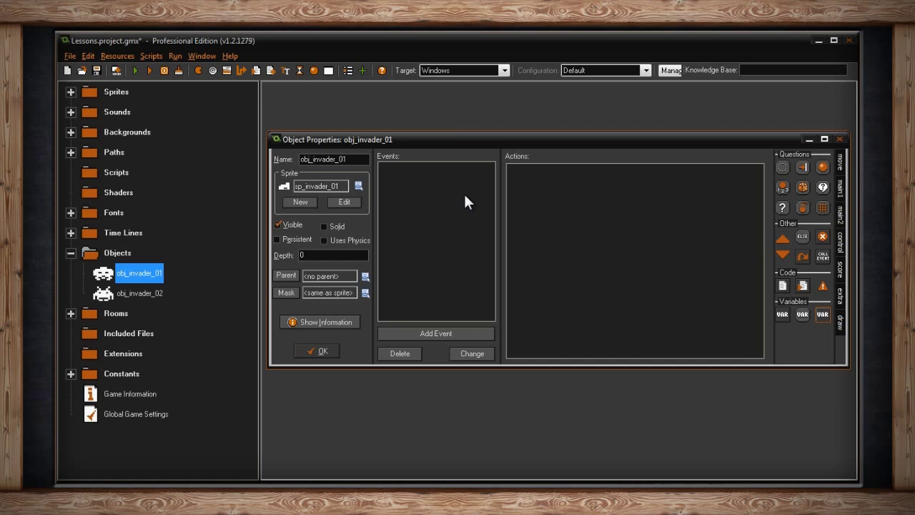
right_click(436, 200)
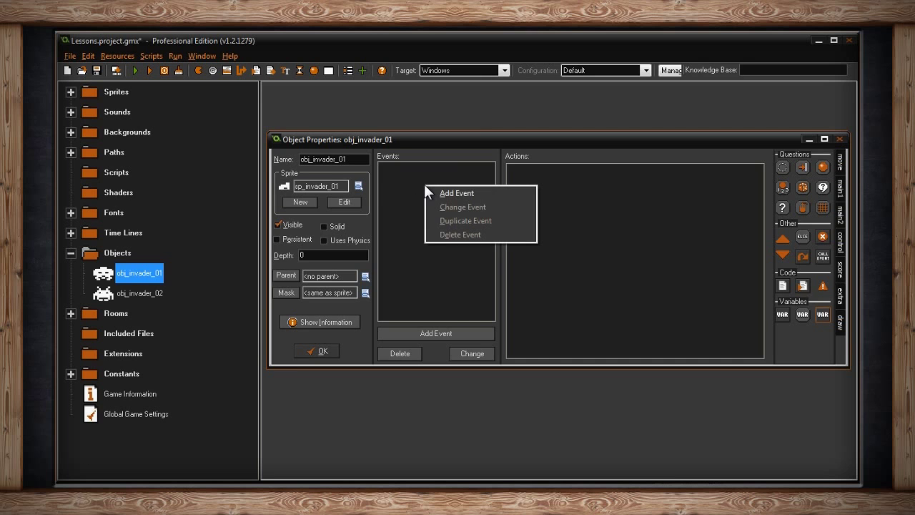
click(456, 192)
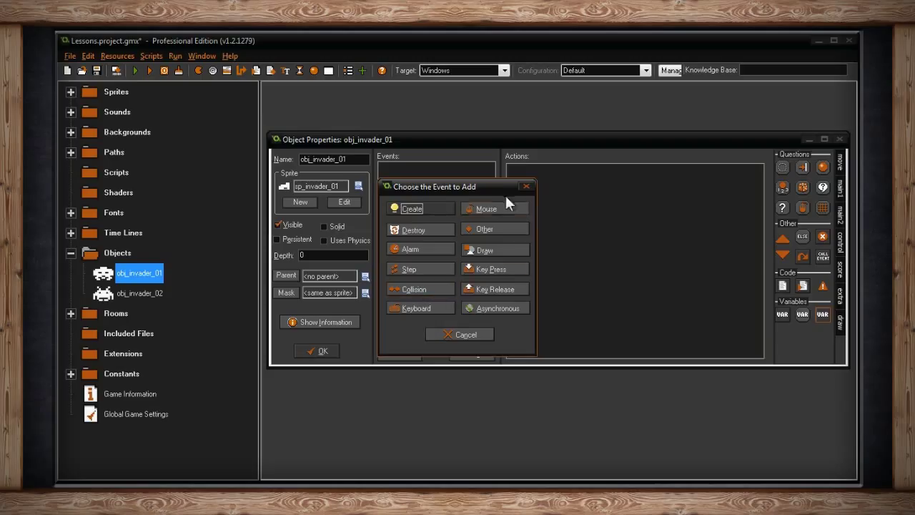
click(459, 334)
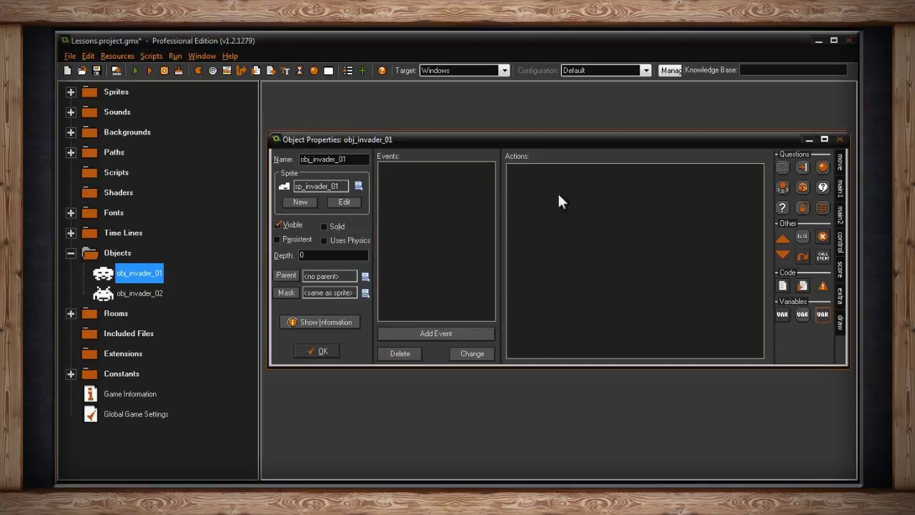
mouse_move(600, 238)
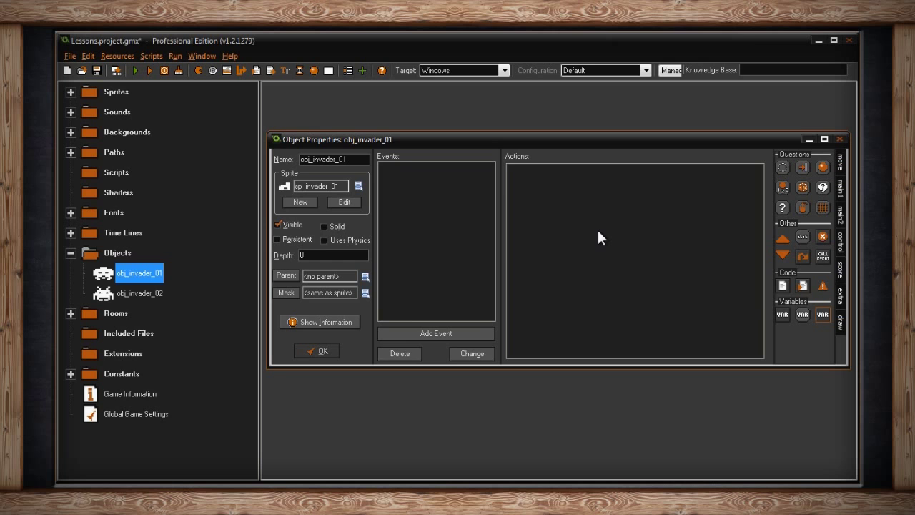
mouse_move(592, 240)
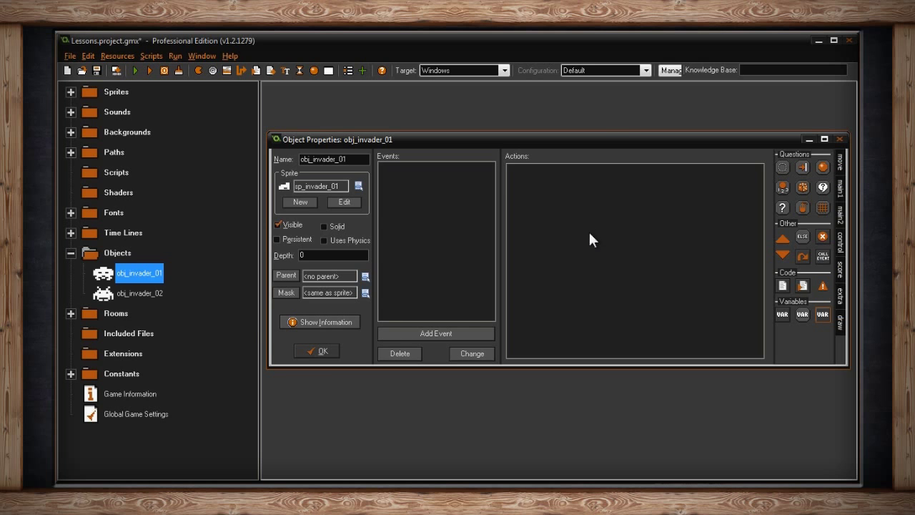
- Create a new object named par_enemies in Objects with no events, and close it
right_click(117, 253)
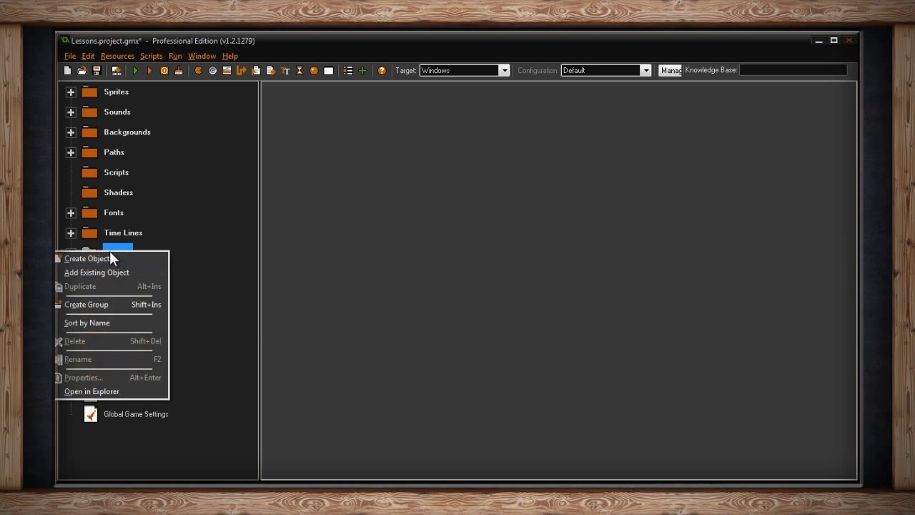
click(86, 258)
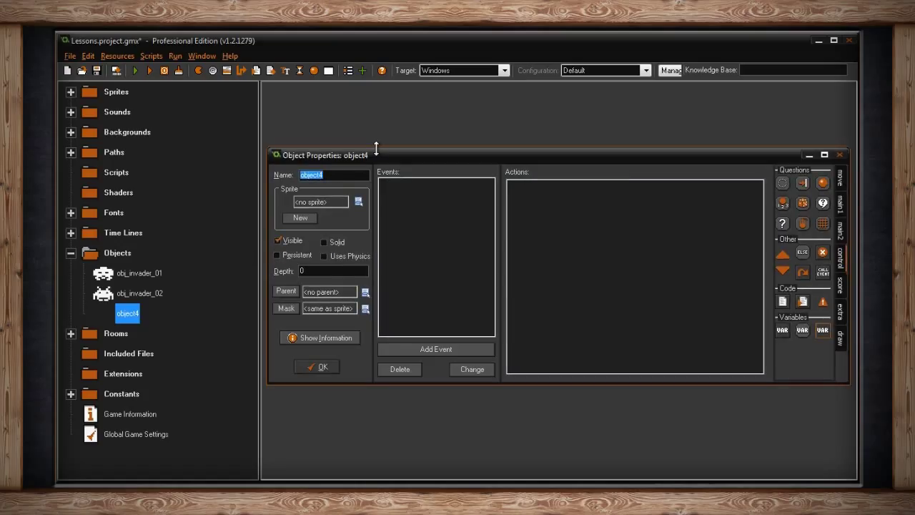
text(par_enemies)
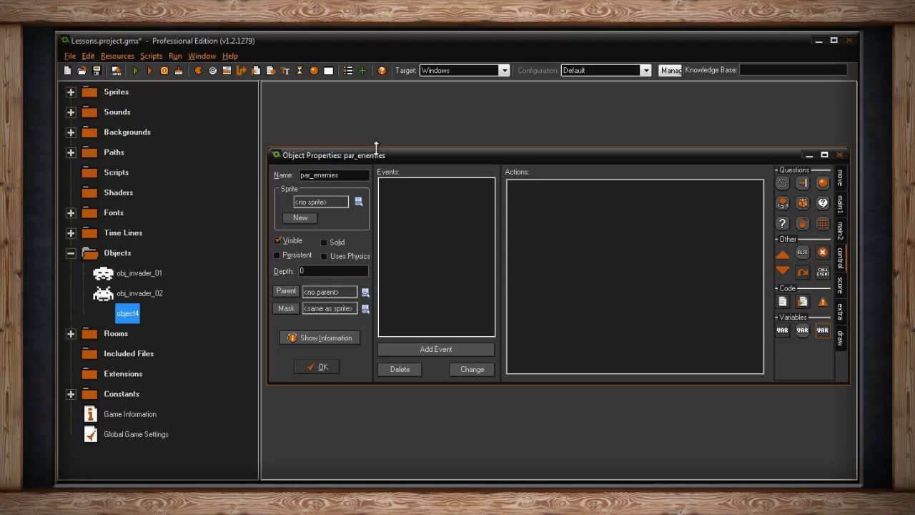
mouse_move(350, 360)
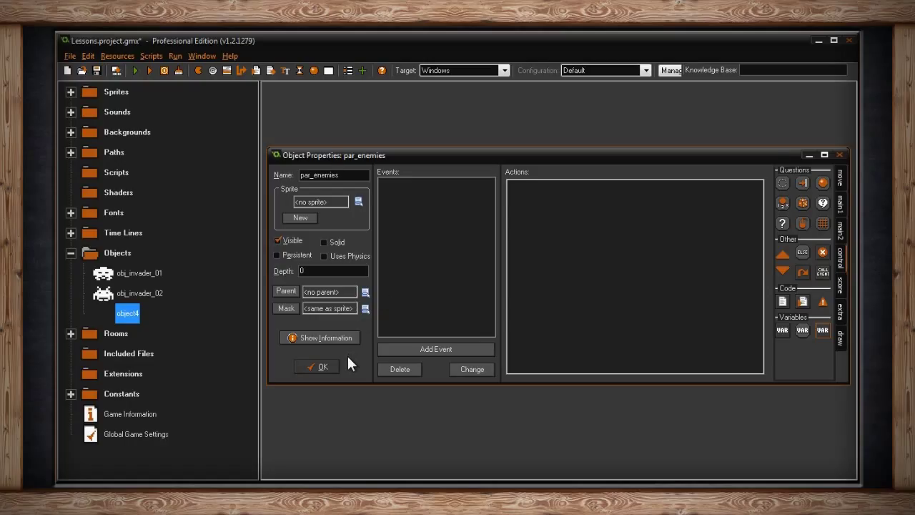
mouse_move(439, 238)
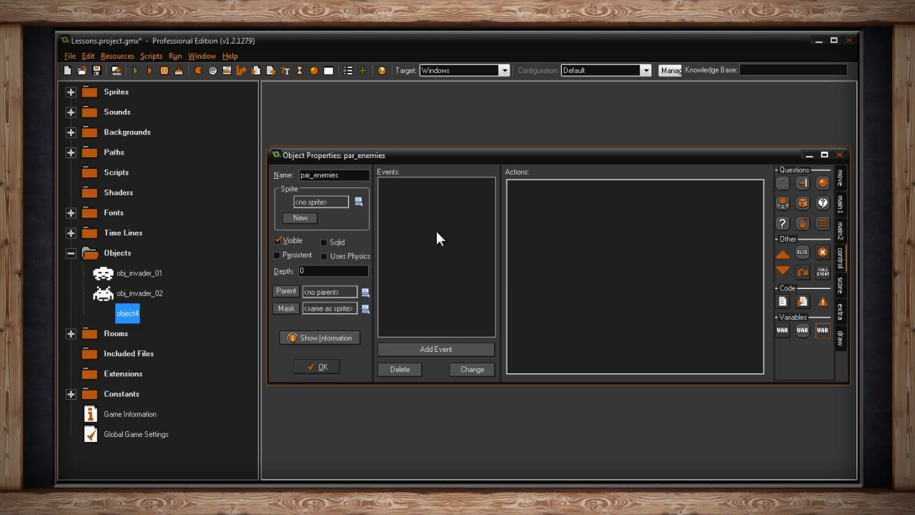
click(436, 348)
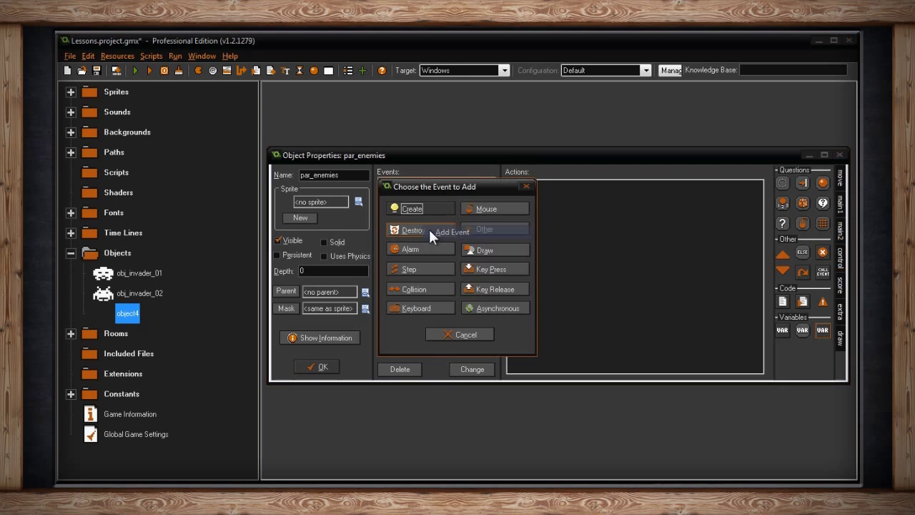
click(459, 334)
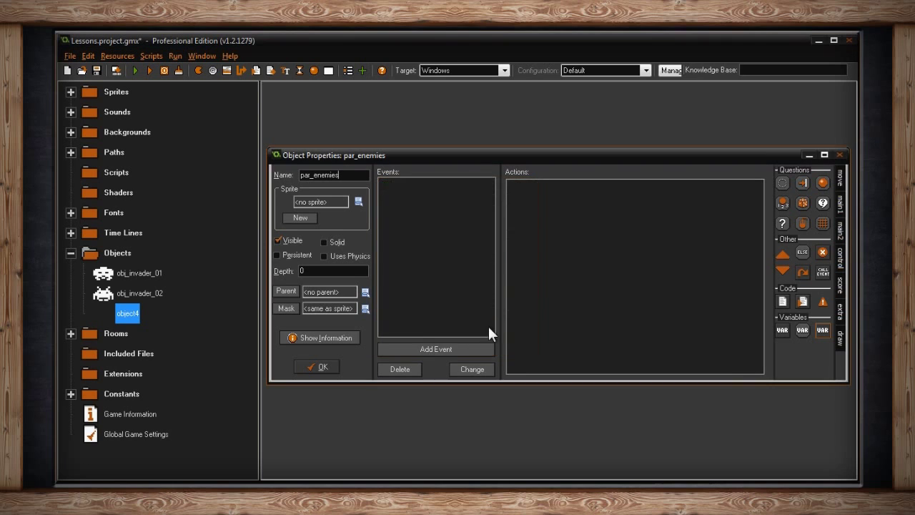
click(316, 366)
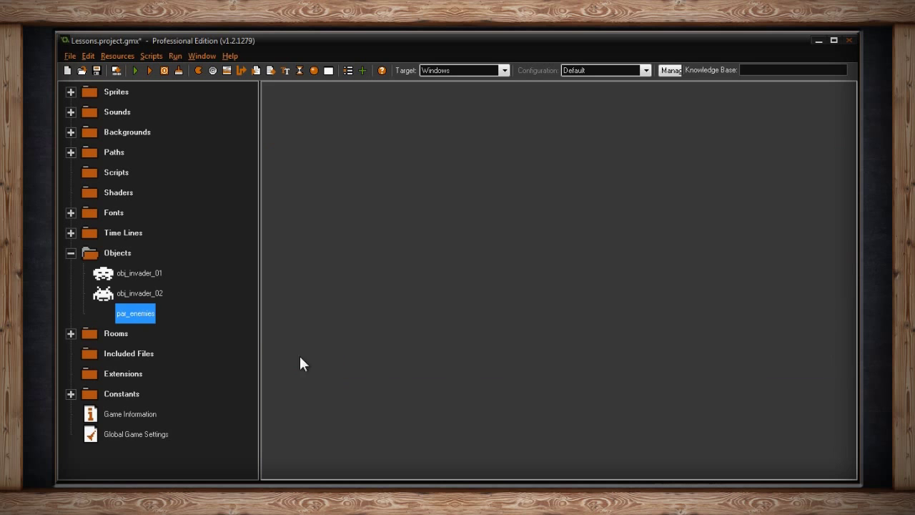
- Set obj_invader_02's parent to par_enemies, leaving its event list empty
double_click(139, 273)
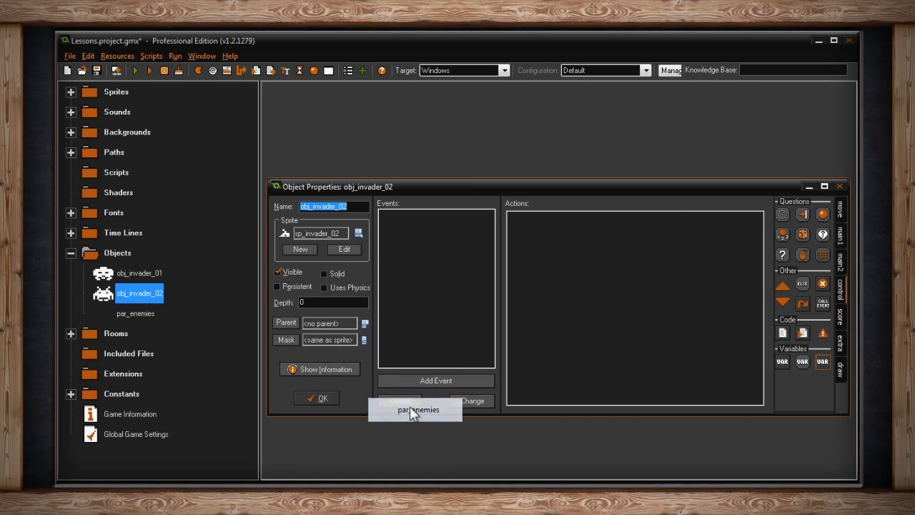
click(417, 408)
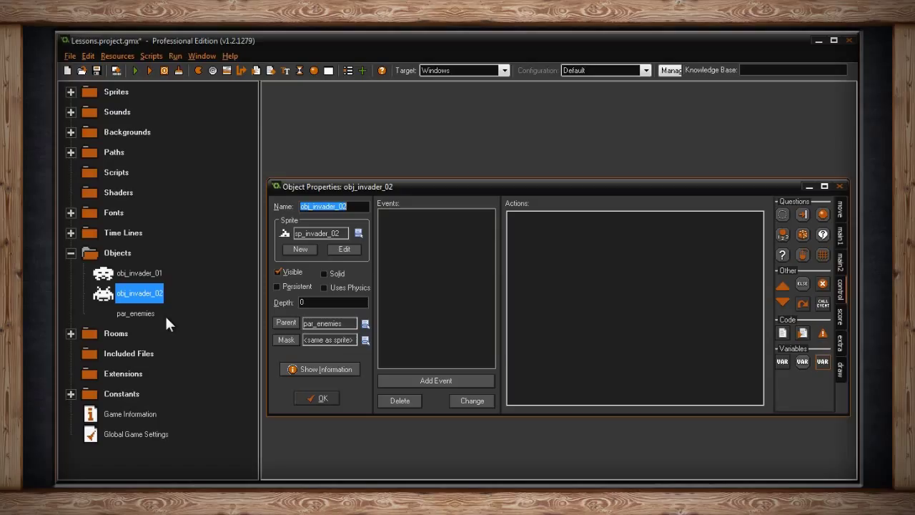
mouse_move(164, 324)
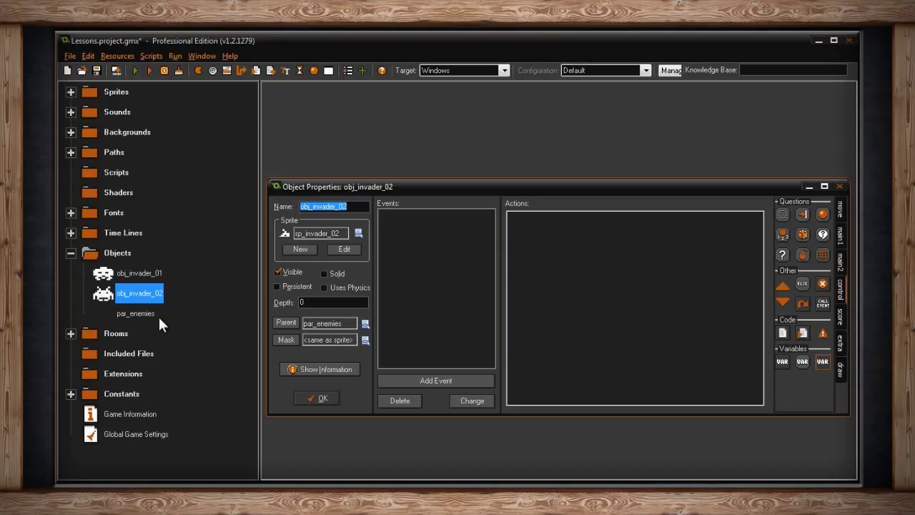
mouse_move(447, 261)
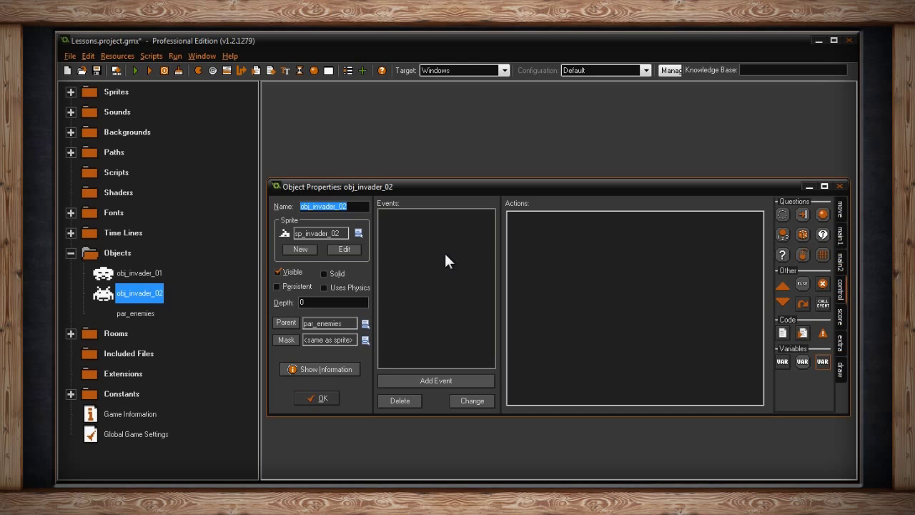
click(436, 380)
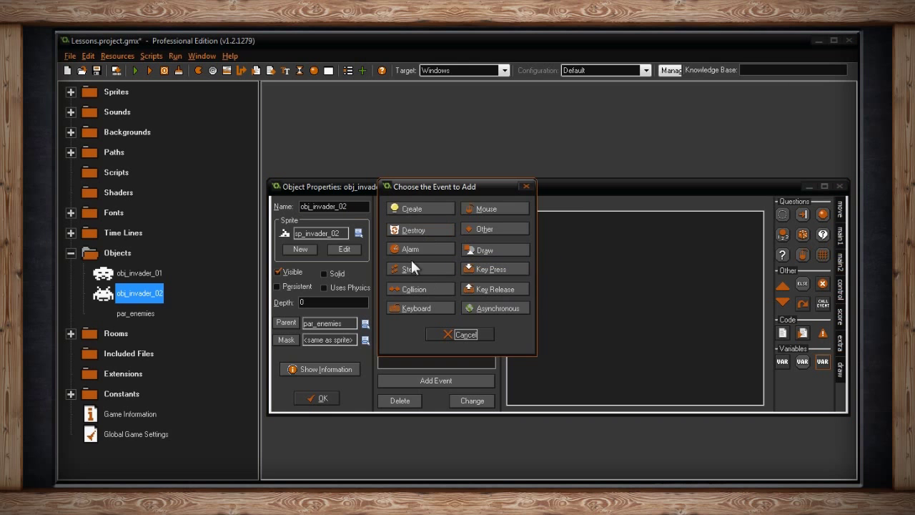
click(464, 334)
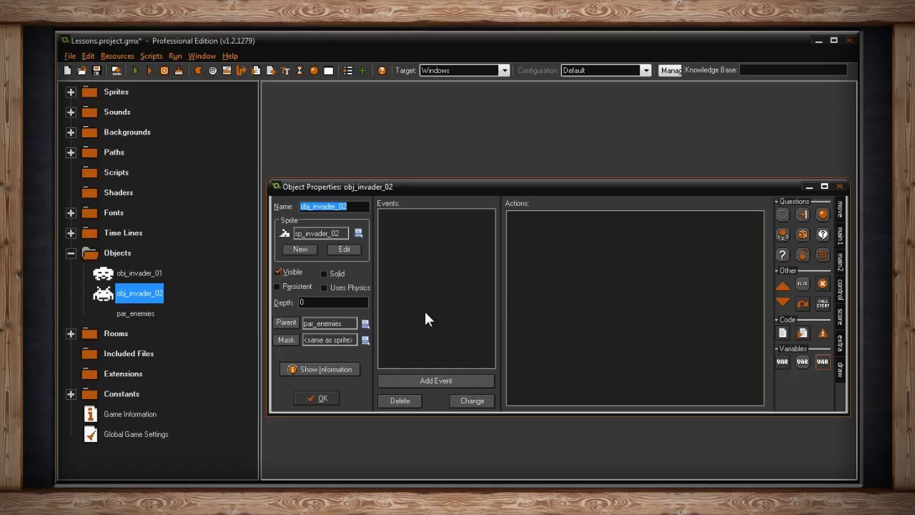
- Close obj_invader_02's properties and leave par_enemies with no parent
click(317, 397)
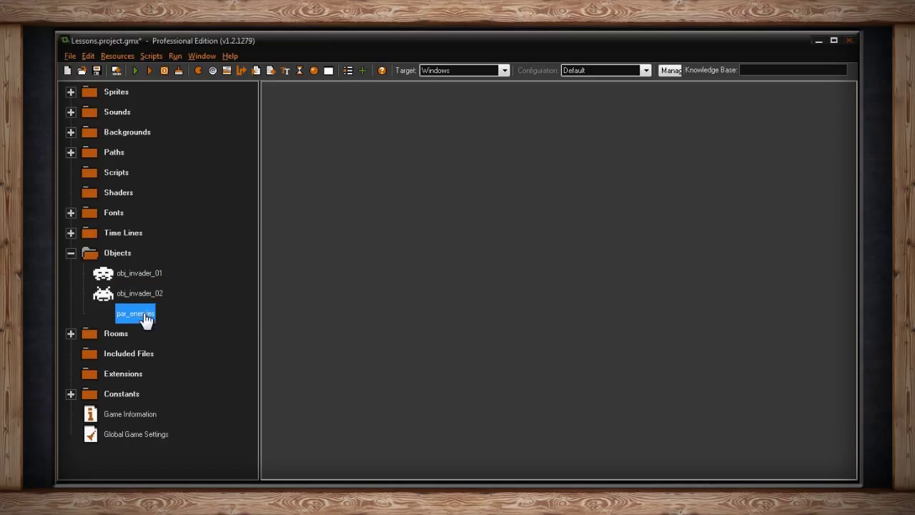
double_click(135, 313)
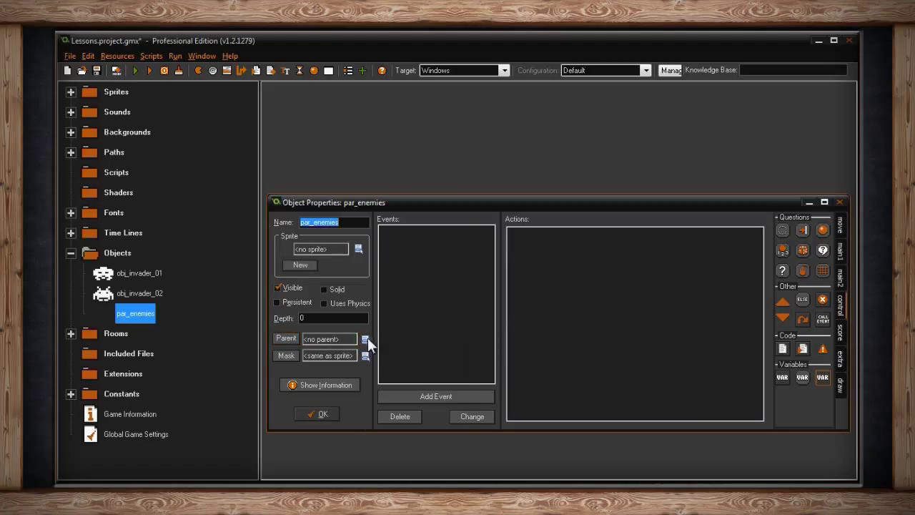
click(365, 338)
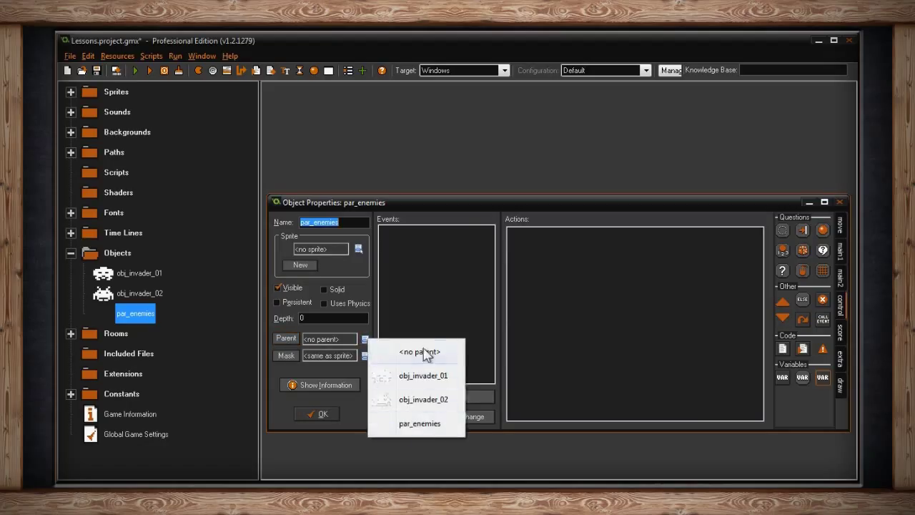
click(418, 350)
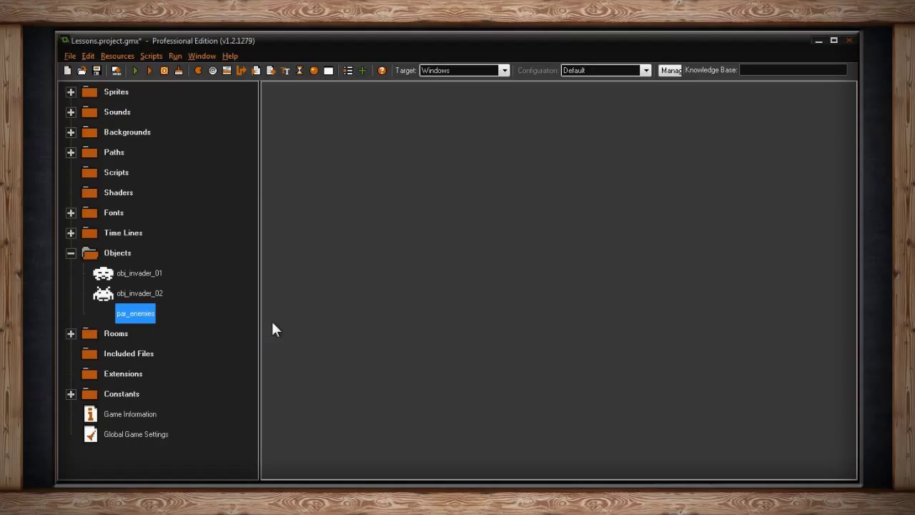
mouse_move(211, 317)
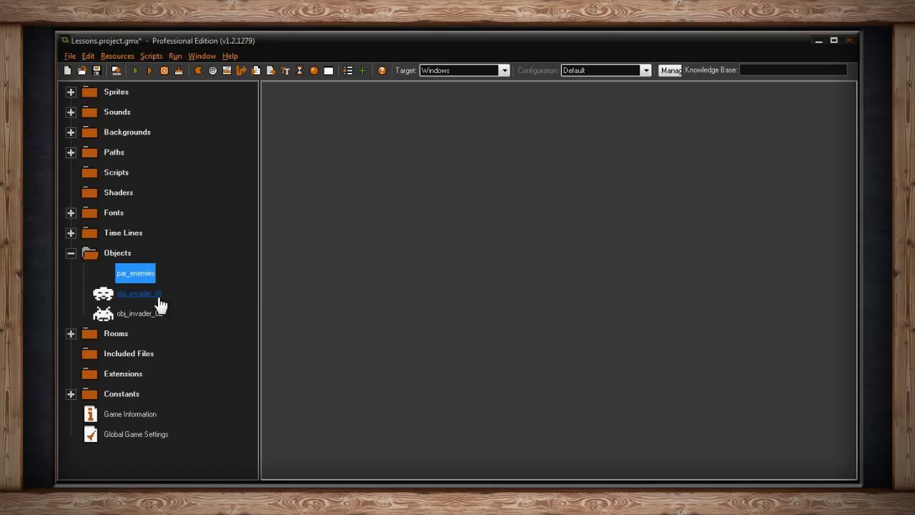
double_click(139, 293)
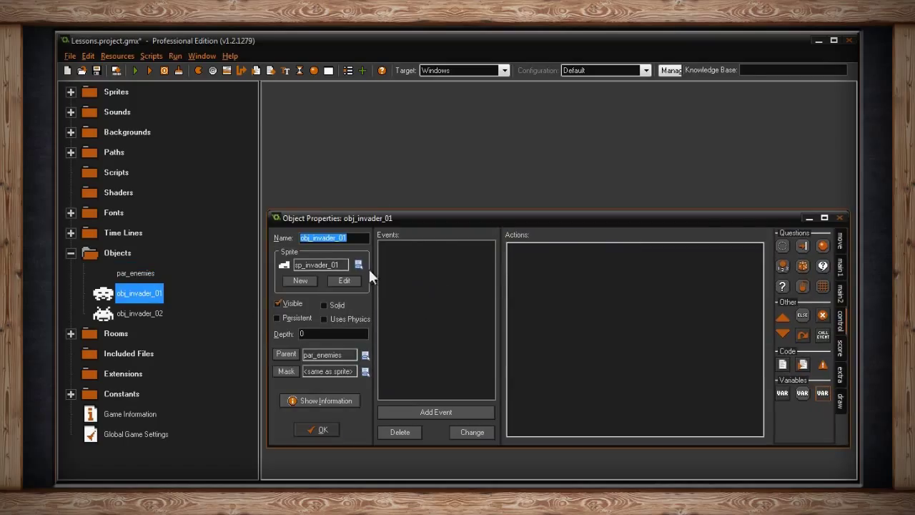
click(316, 428)
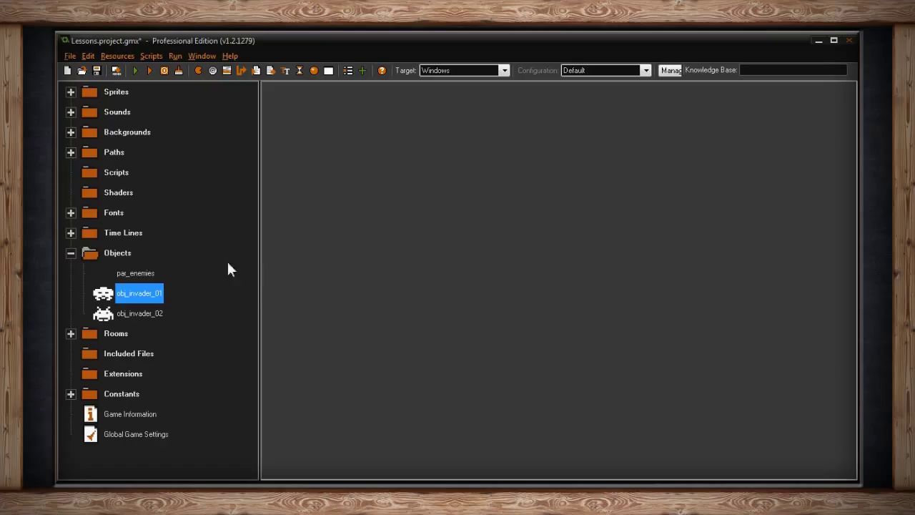
click(135, 272)
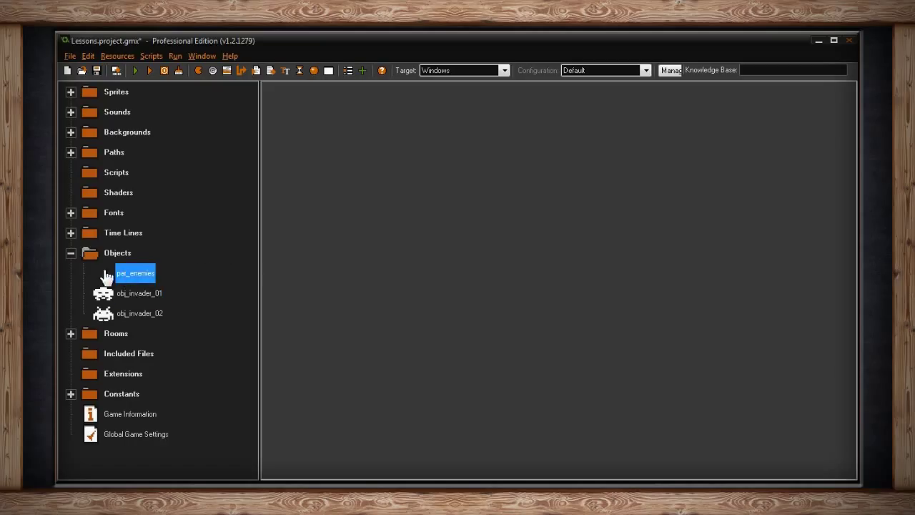
mouse_move(178, 277)
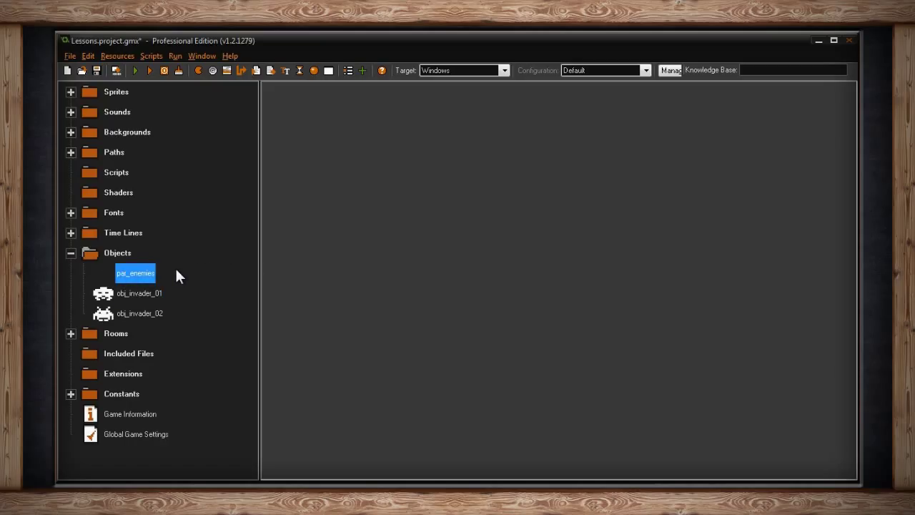